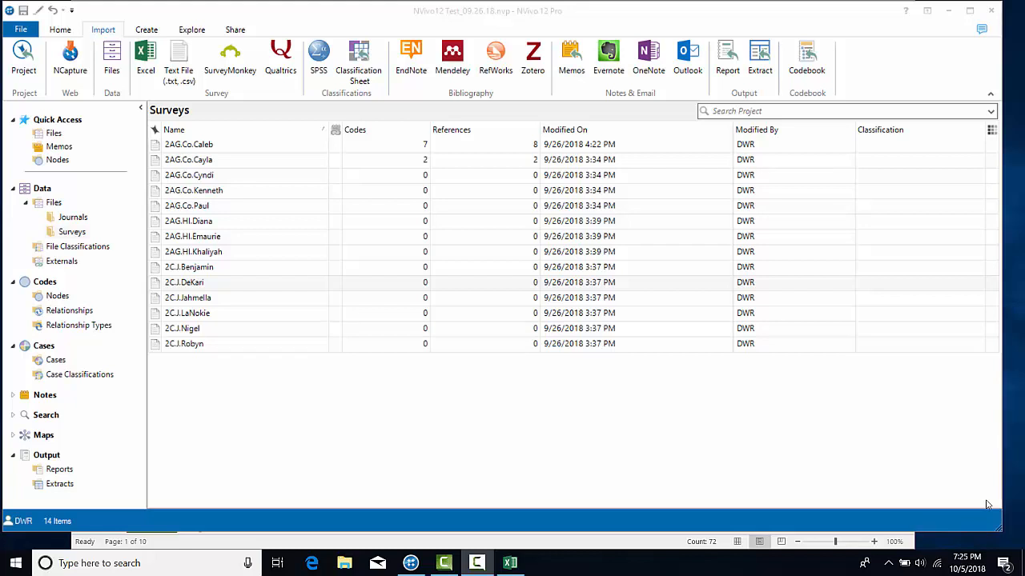
pyautogui.moveTo(810, 351)
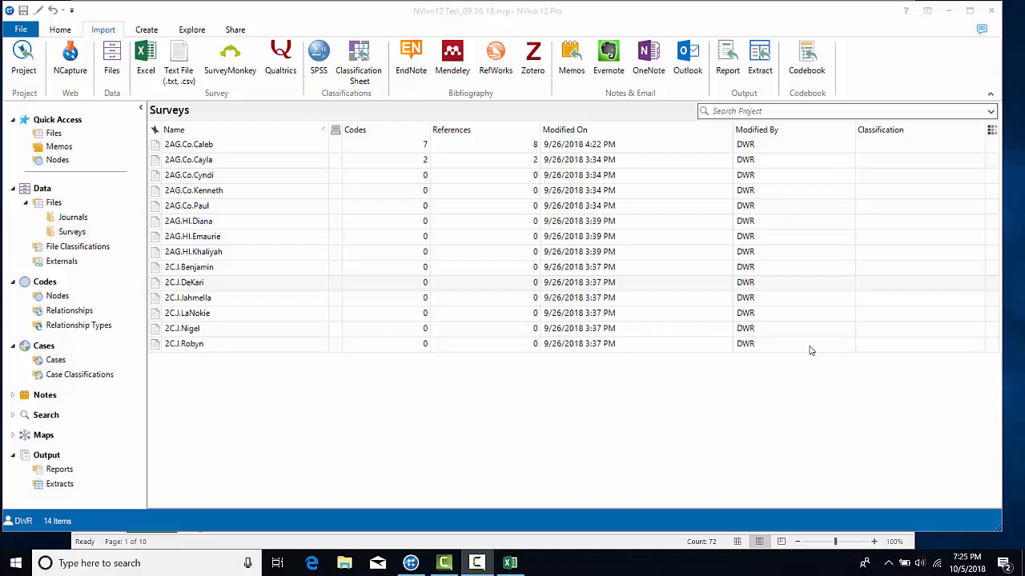
pyautogui.moveTo(650, 292)
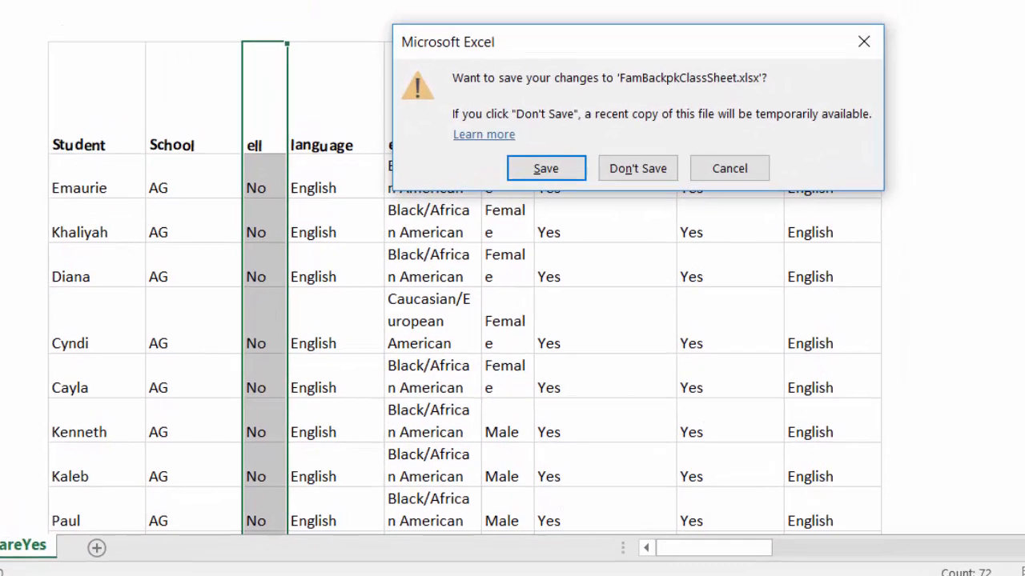
# - Save the changes to FamBackpkClassSheet.xlsx when closing the workbook
pyautogui.click(637, 168)
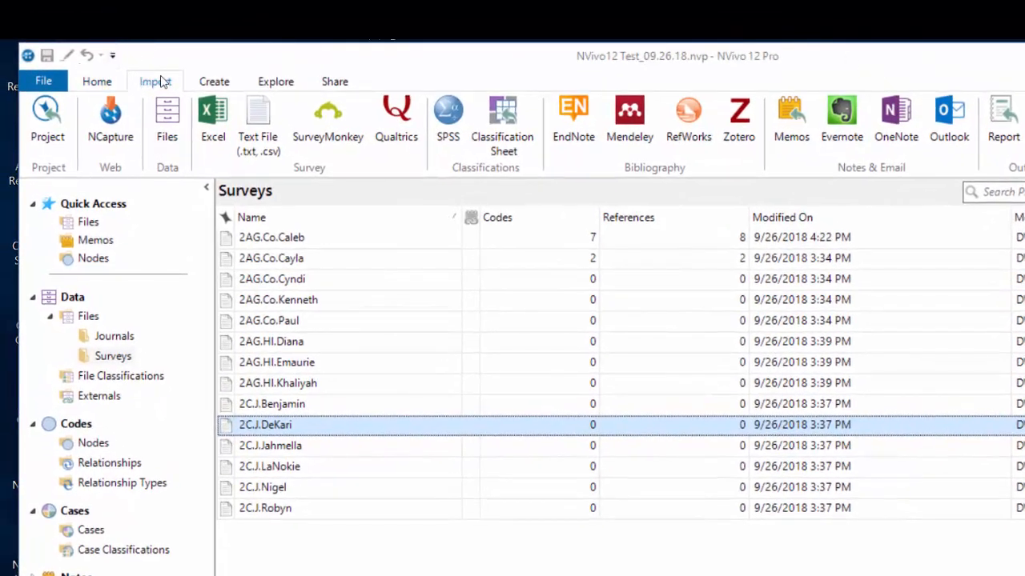
pyautogui.moveTo(397, 120)
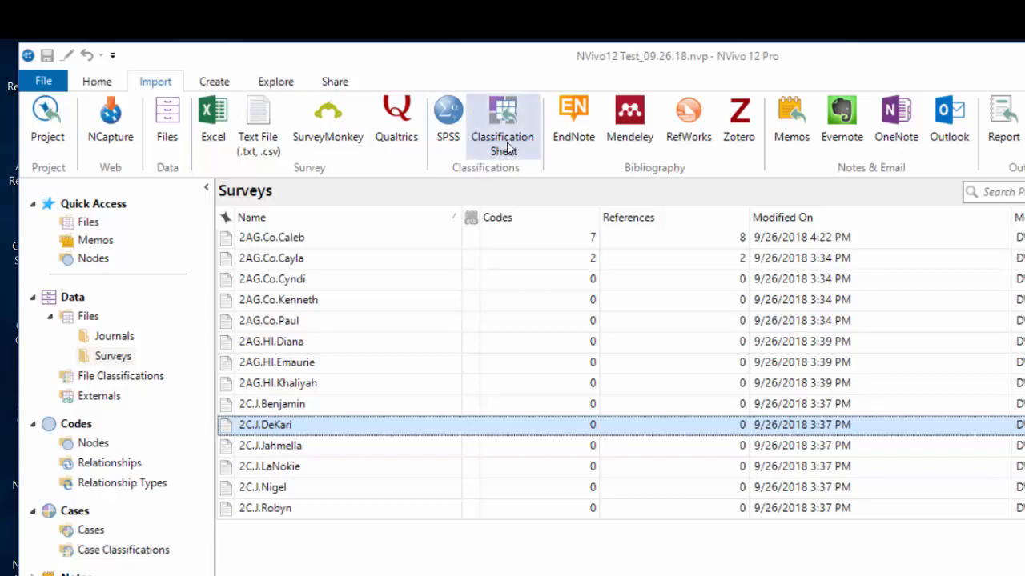
# - Choose FamBackpkClassSheet.xlsx as the classification sheet to import and continue to its settings
pyautogui.click(503, 120)
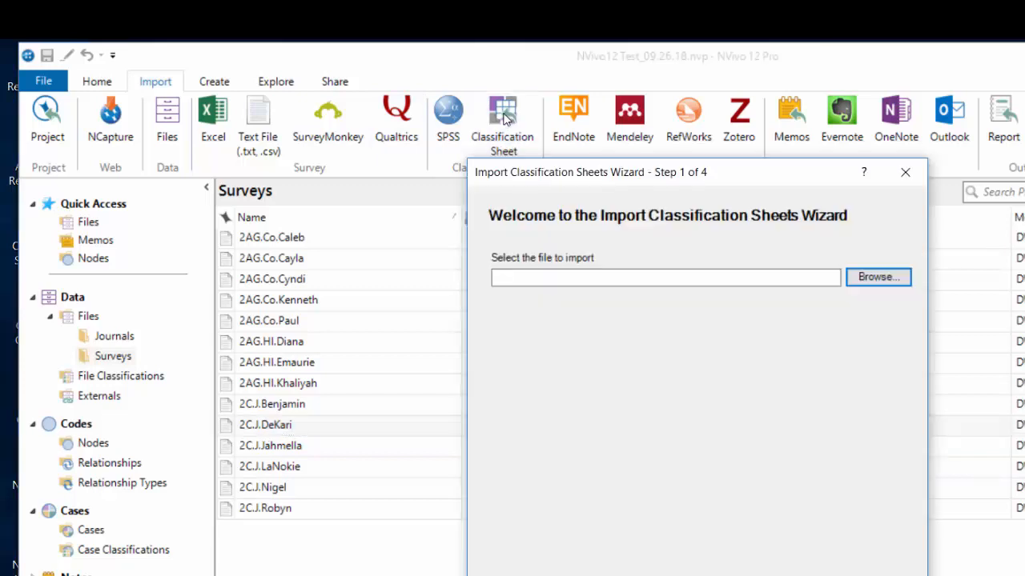
pyautogui.moveTo(516, 256)
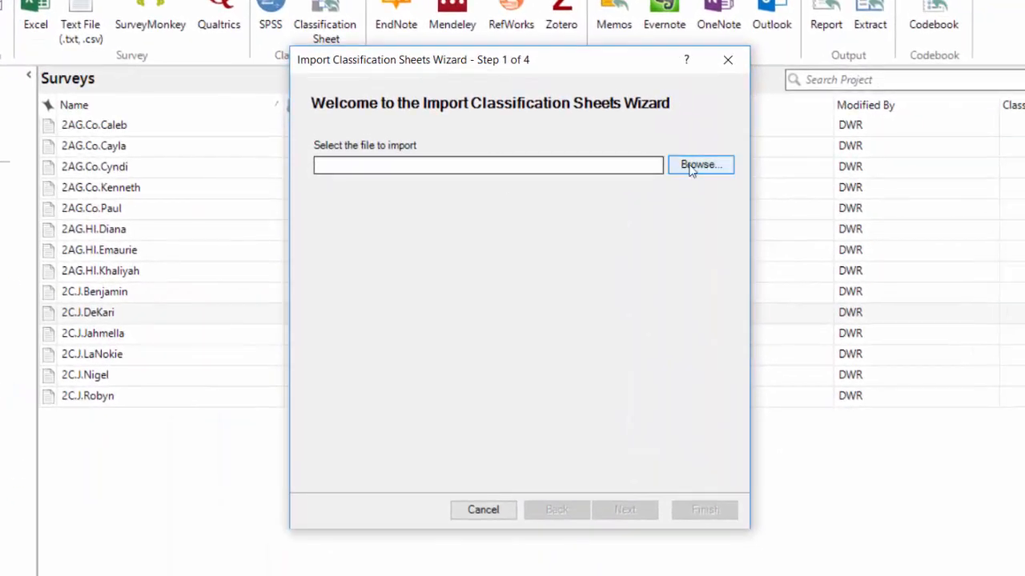
pyautogui.click(699, 163)
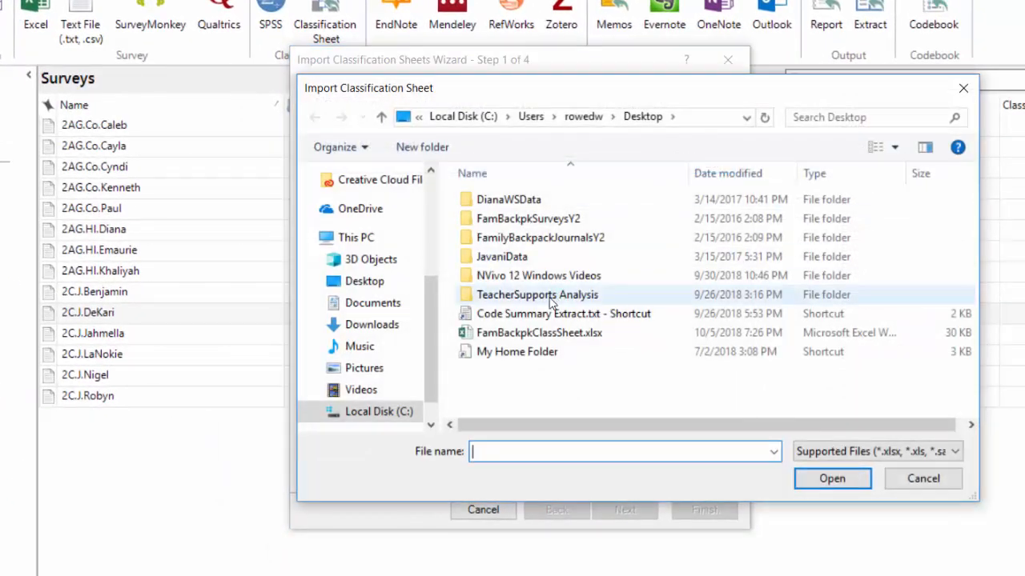
pyautogui.click(538, 332)
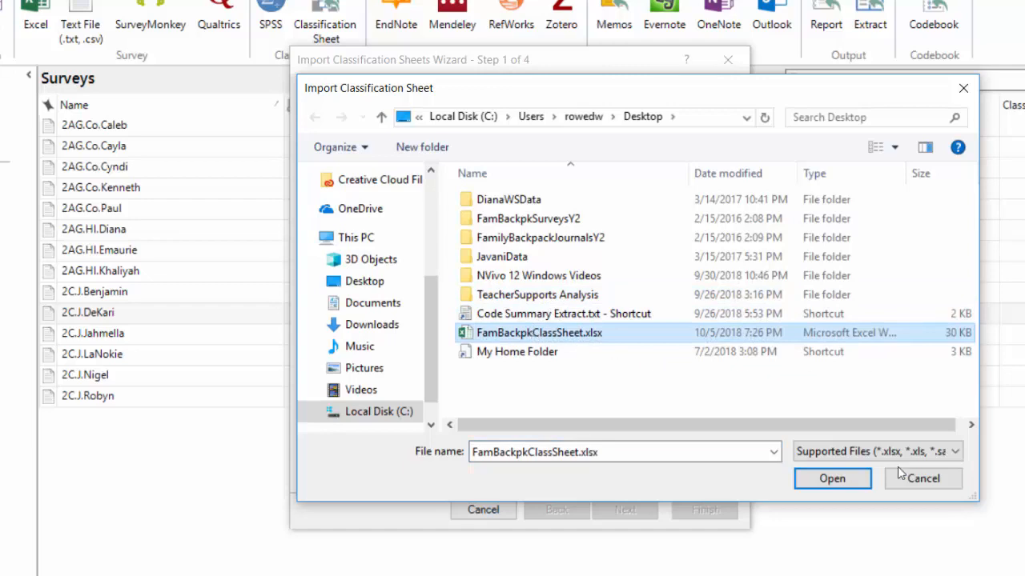
pyautogui.click(832, 477)
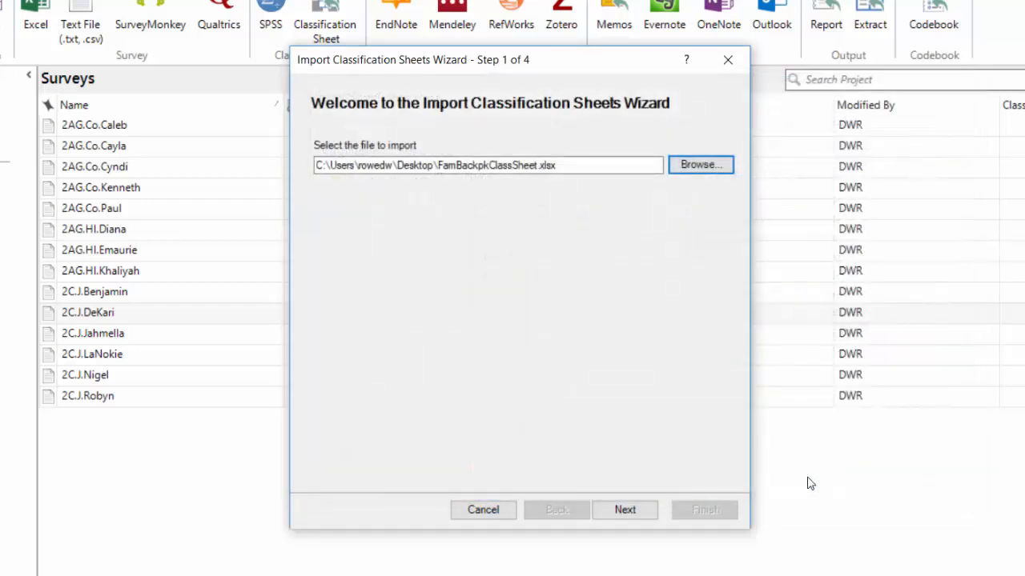
pyautogui.click(624, 509)
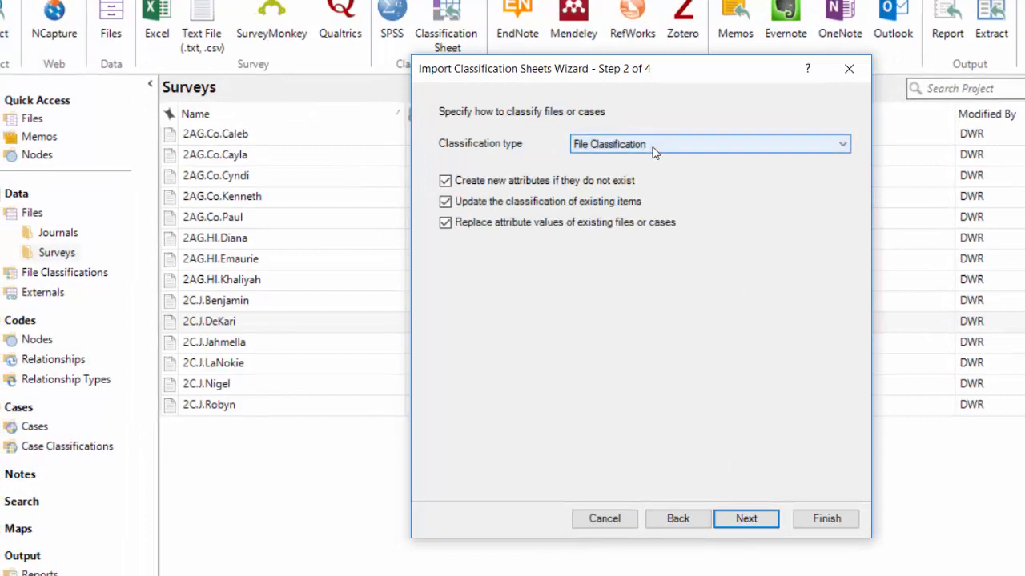
# - Set the classification type to Case Classification without replacing existing attribute values
pyautogui.click(709, 144)
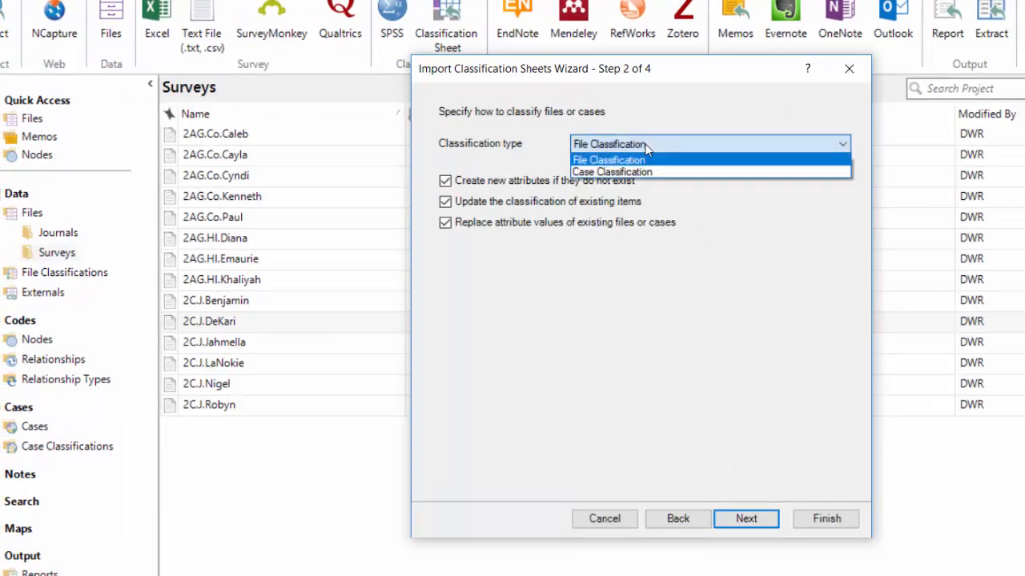
pyautogui.click(611, 171)
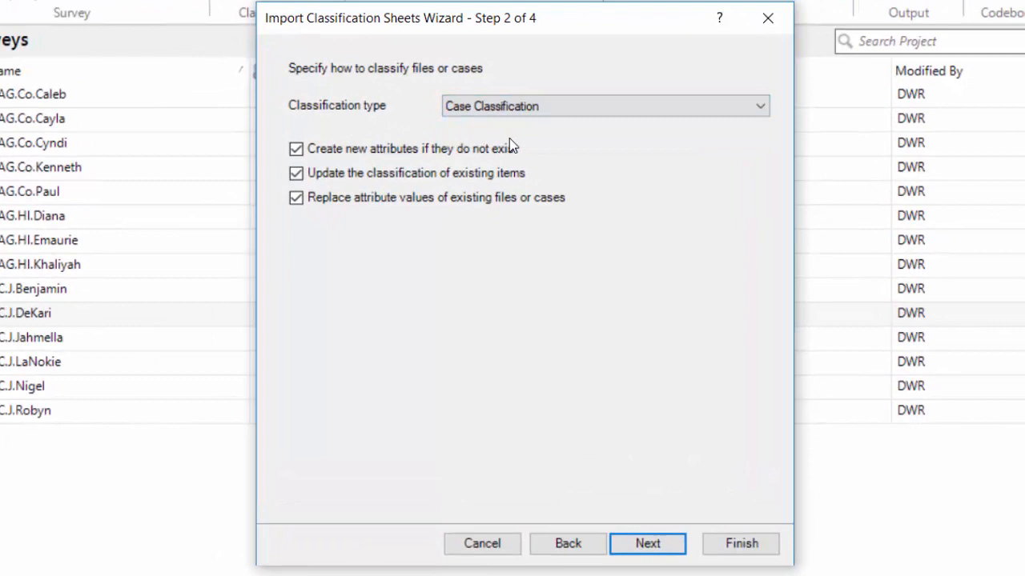
pyautogui.click(294, 148)
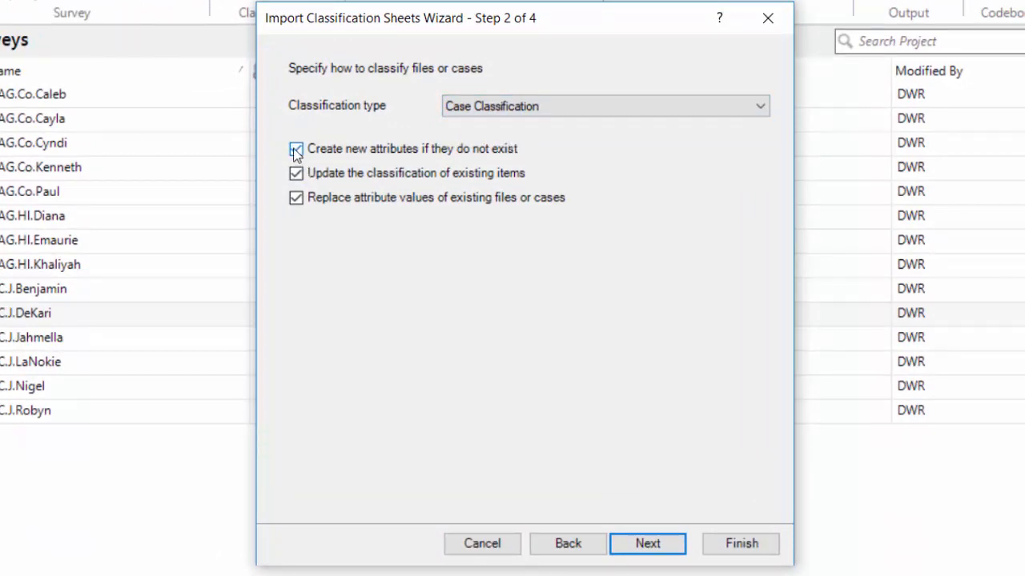
pyautogui.click(294, 173)
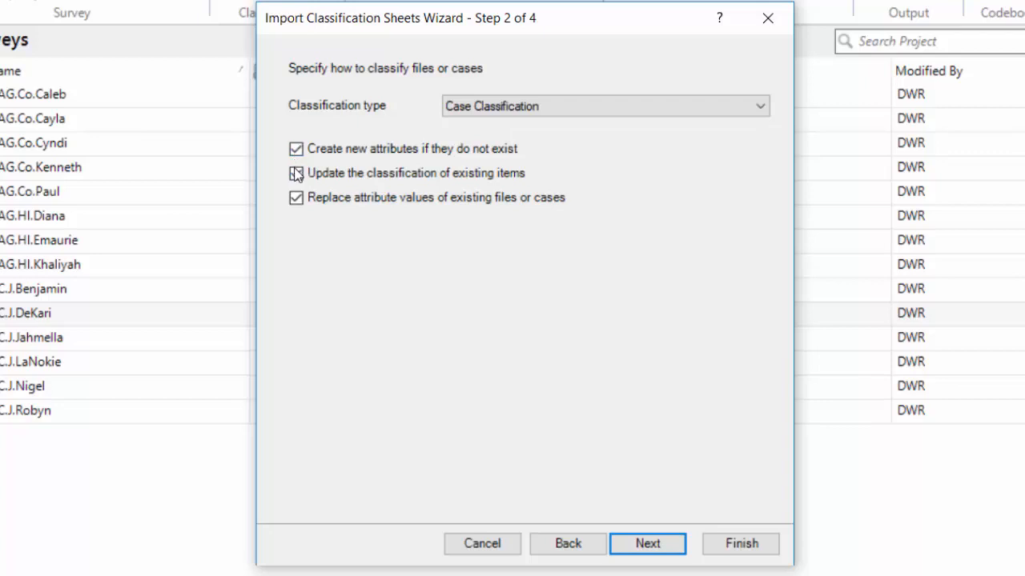
pyautogui.click(296, 172)
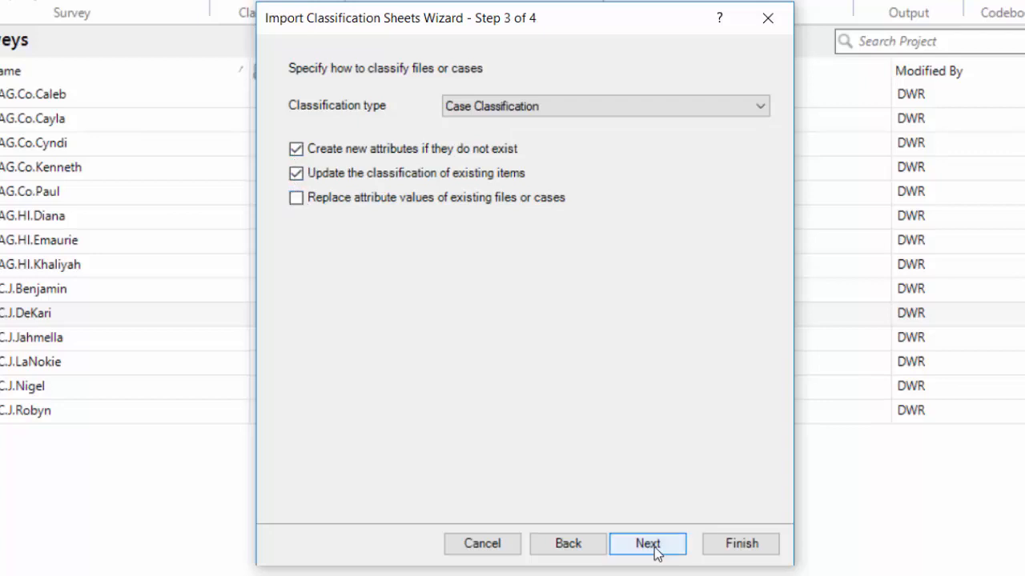
# - Identify cases as plain names under Cases and finish the classification sheet import
pyautogui.click(647, 544)
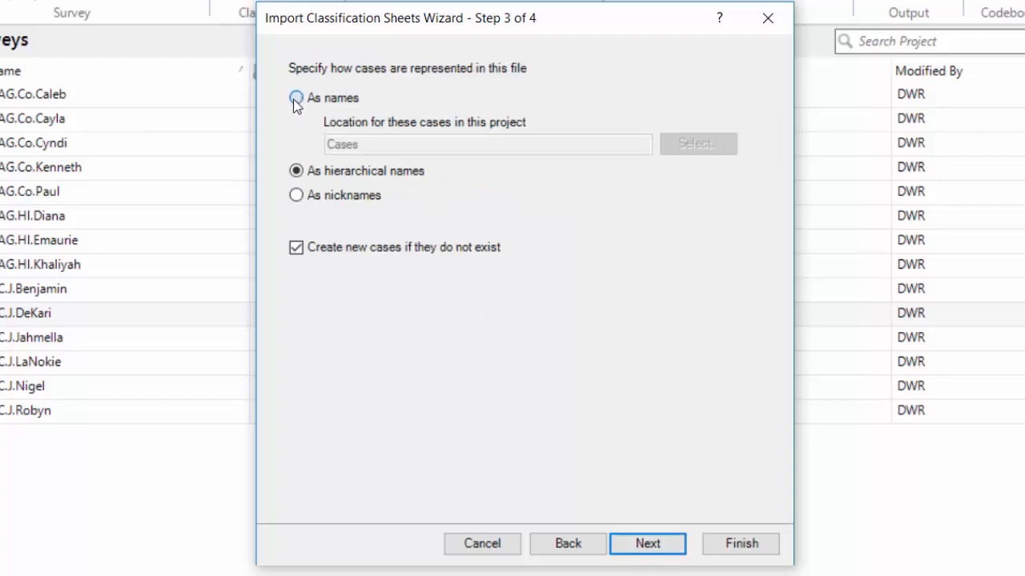
pyautogui.click(294, 98)
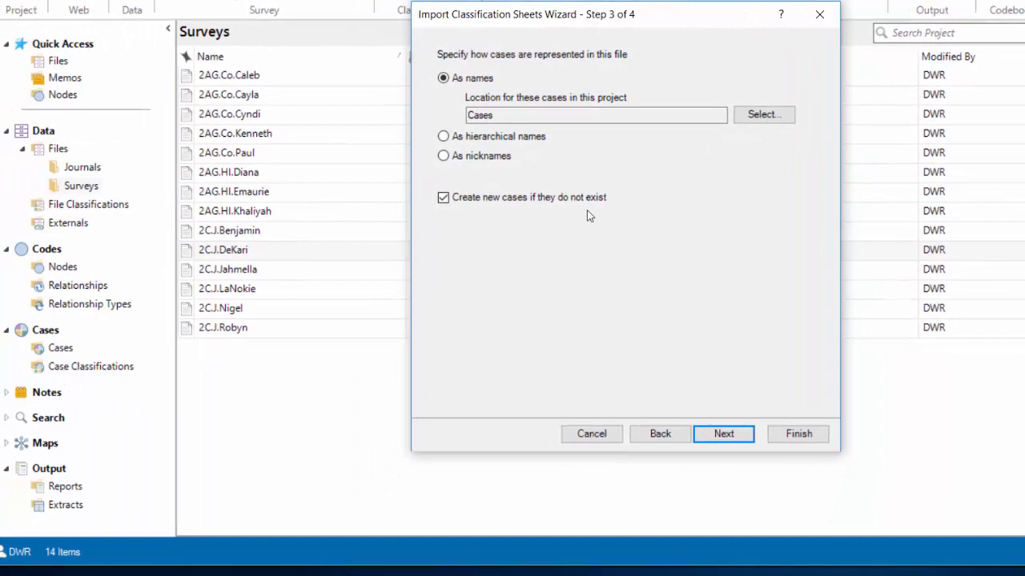
pyautogui.click(723, 432)
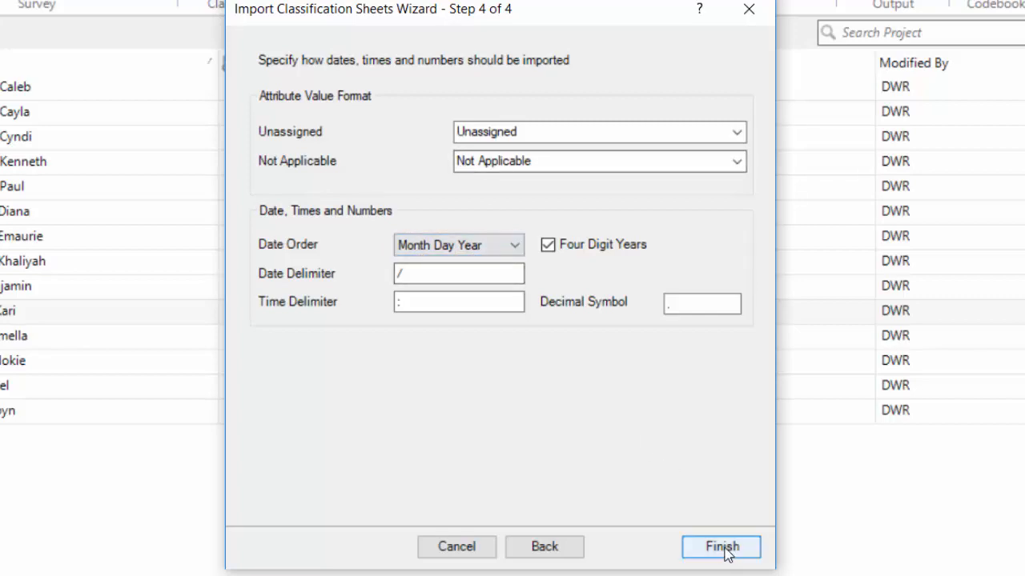
pyautogui.click(721, 548)
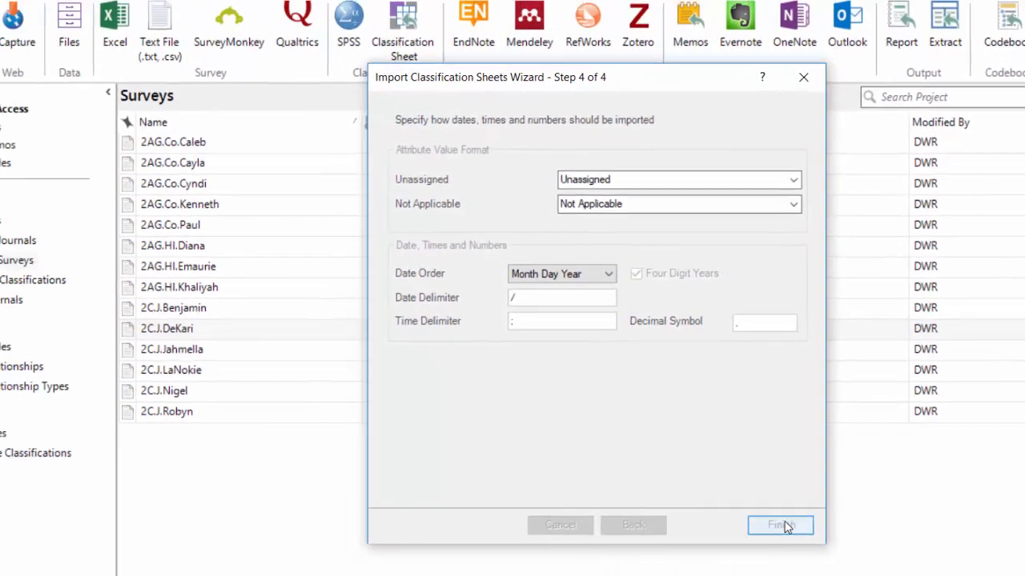
# - Confirm the import so the Student case classification with its attributes appears
pyautogui.click(780, 525)
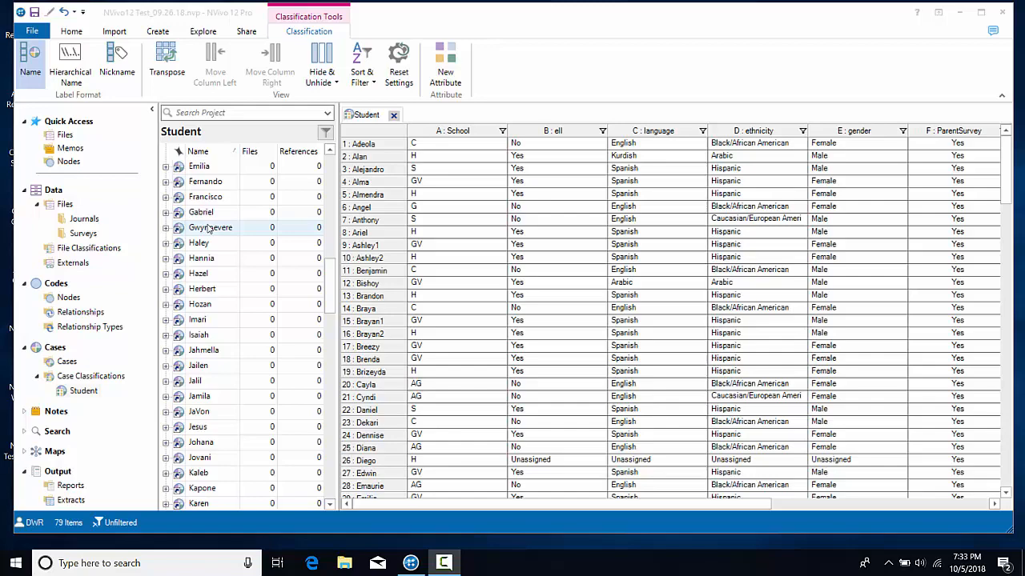
pyautogui.moveTo(202, 228)
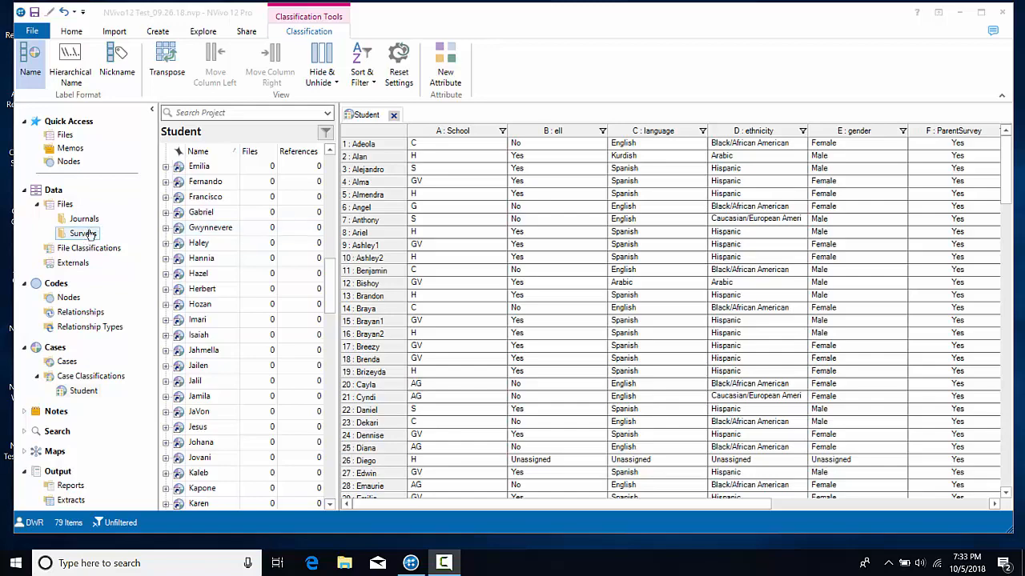
# - From the Surveys folder, open the 2AG.Co.Paul survey and start coding it to an item
pyautogui.click(83, 234)
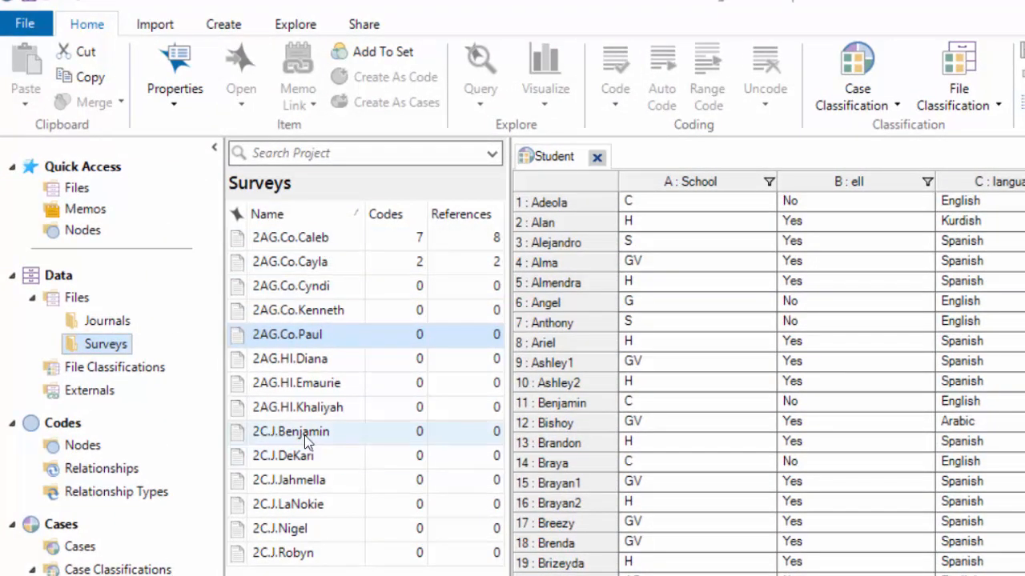
pyautogui.click(286, 334)
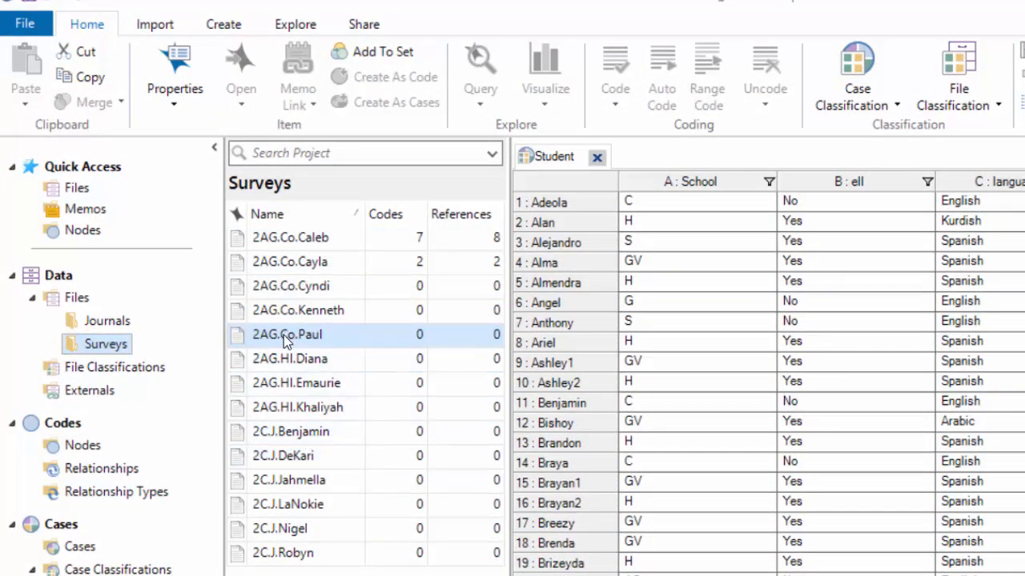
pyautogui.doubleClick(286, 335)
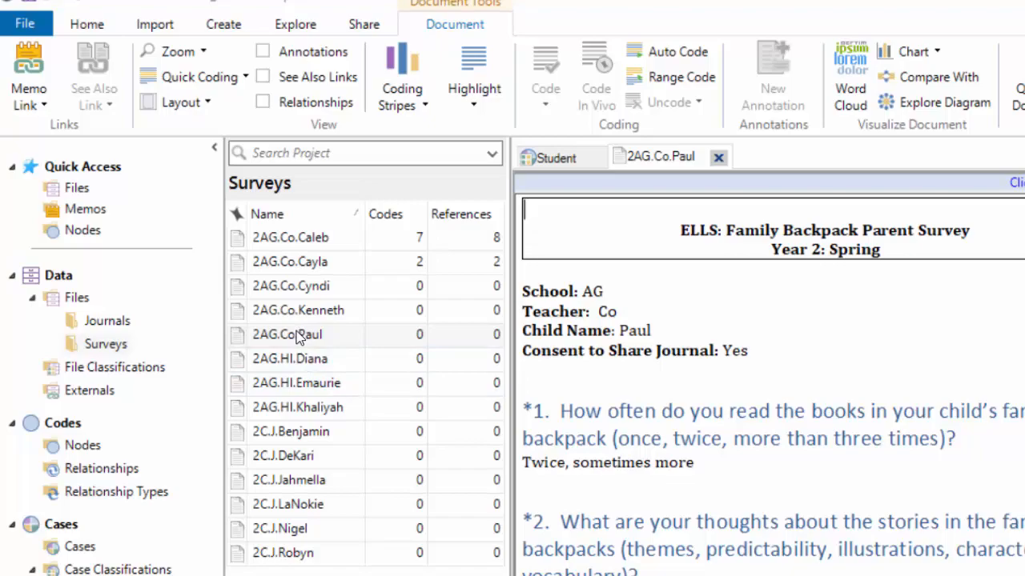
pyautogui.rightClick(286, 335)
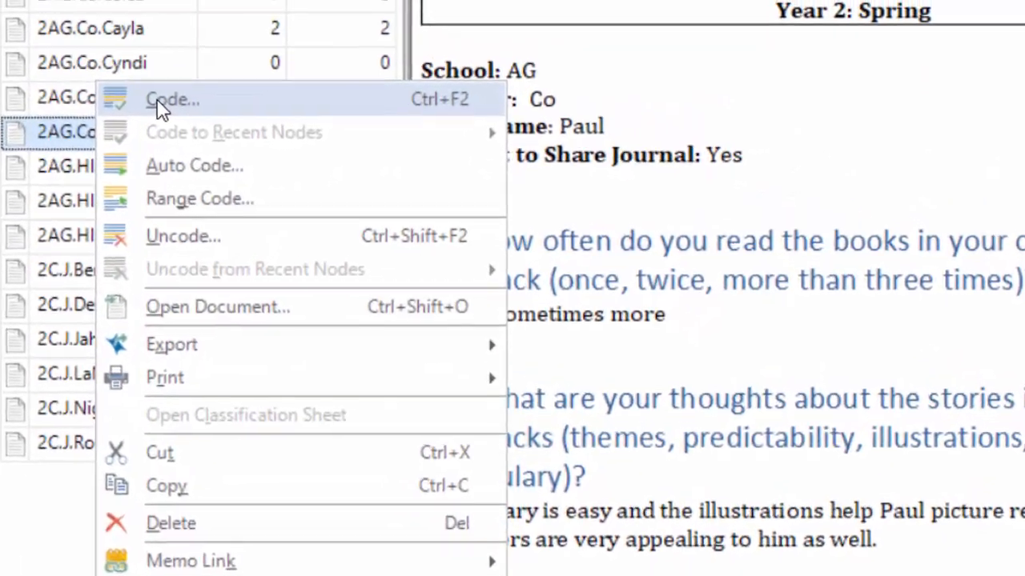
pyautogui.click(173, 99)
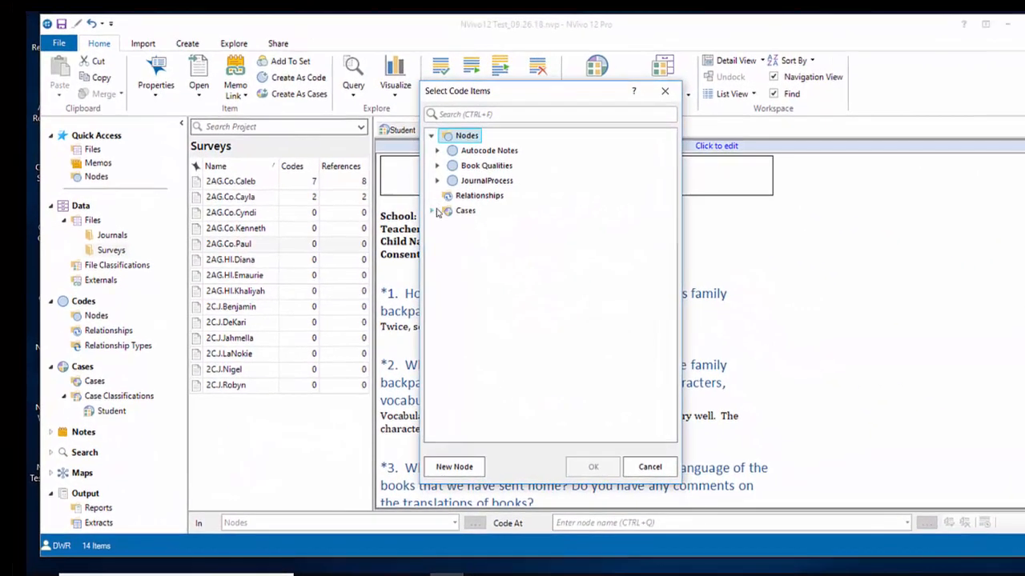
# - Code Paul's survey to the Paul case, giving it one code reference
pyautogui.click(432, 210)
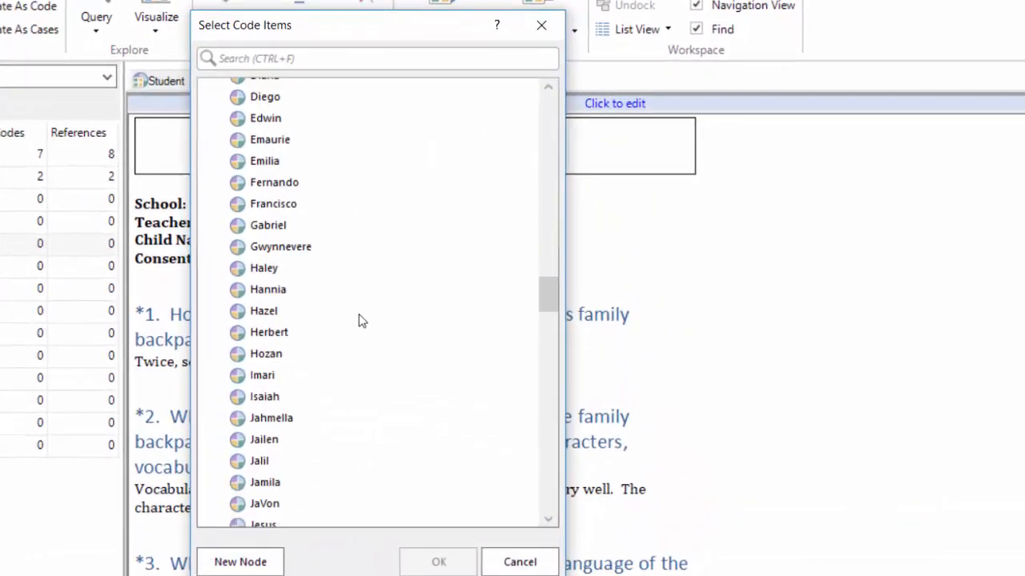
pyautogui.scroll(-3)
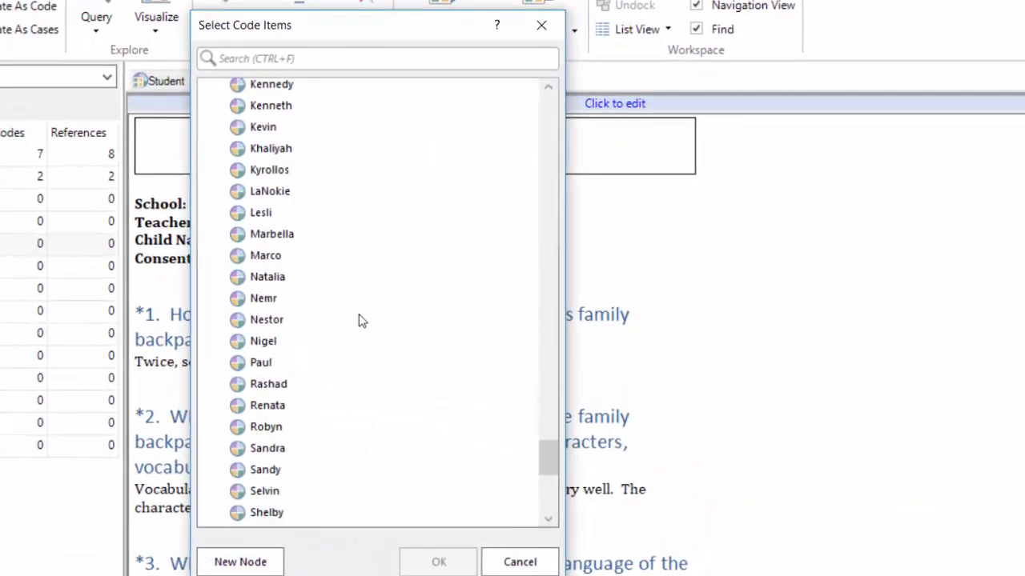
pyautogui.click(259, 337)
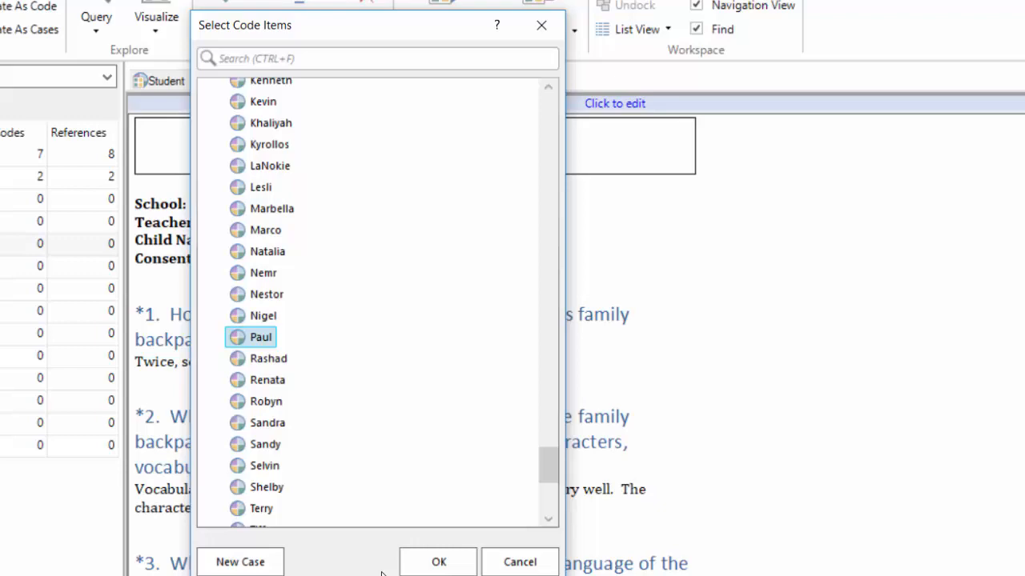
pyautogui.click(439, 560)
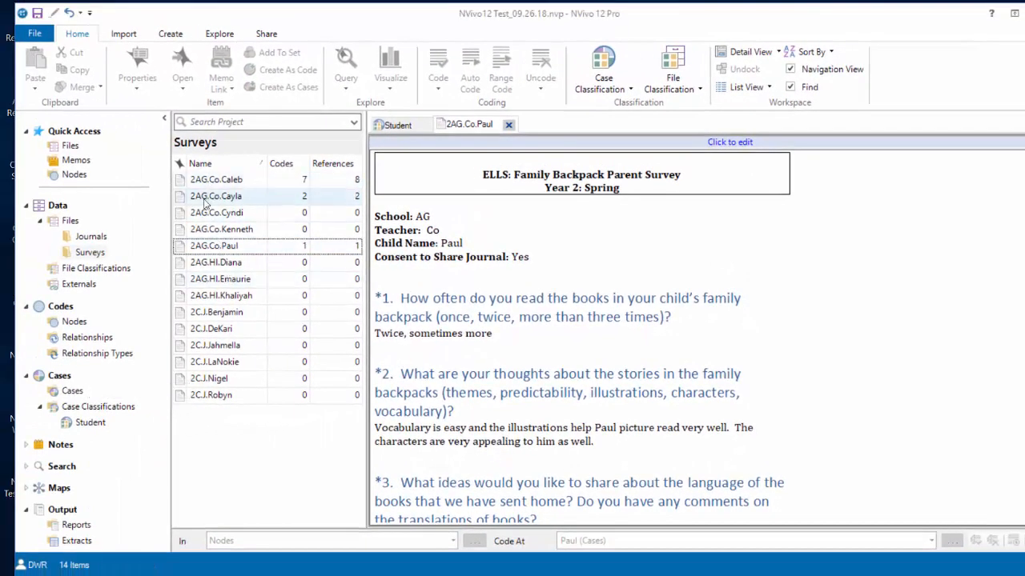
# - Code the 2AG.Co.Cayla survey to the Cayla case, raising its references to 3
pyautogui.rightClick(215, 195)
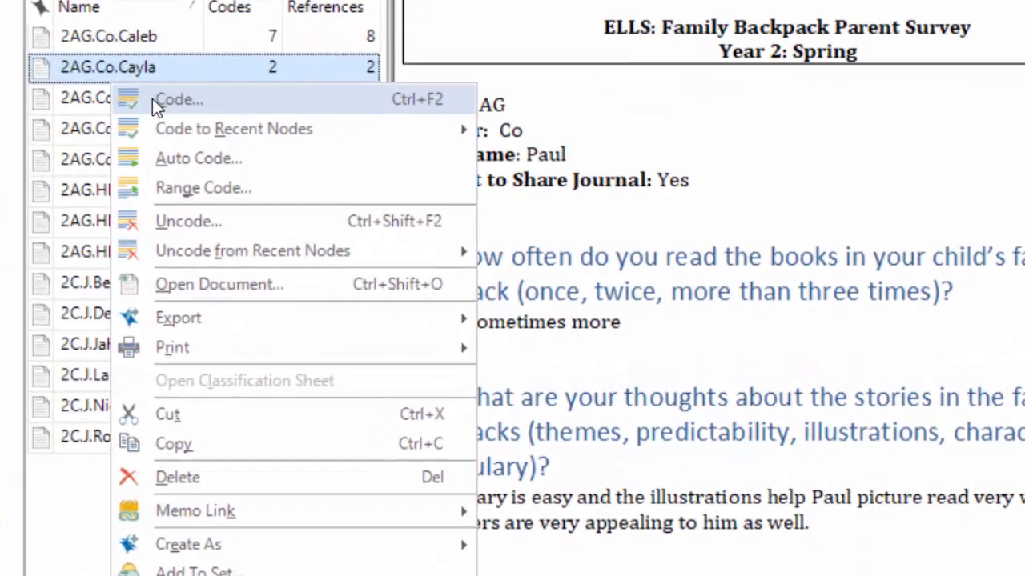
pyautogui.click(179, 99)
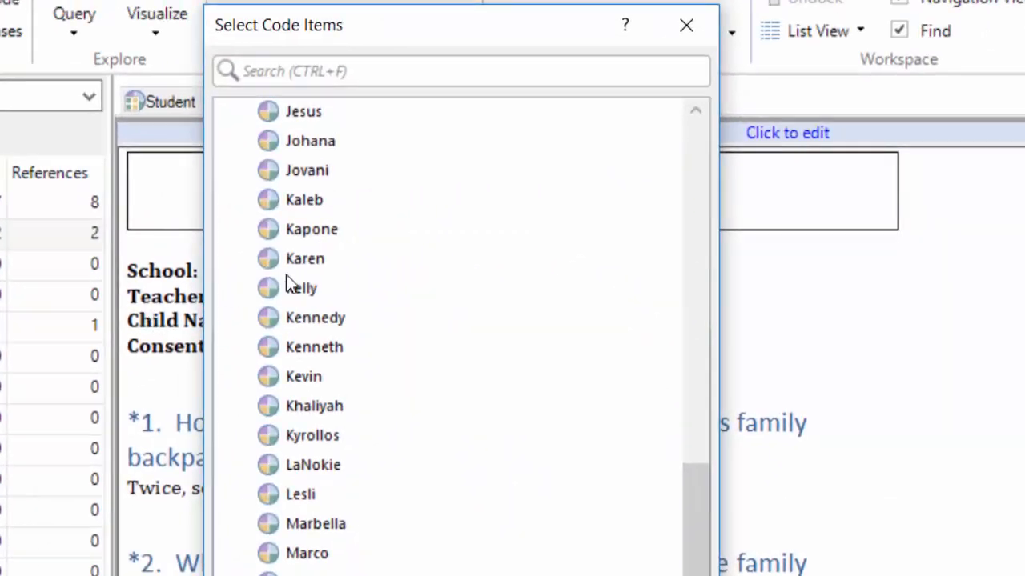
pyautogui.scroll(3)
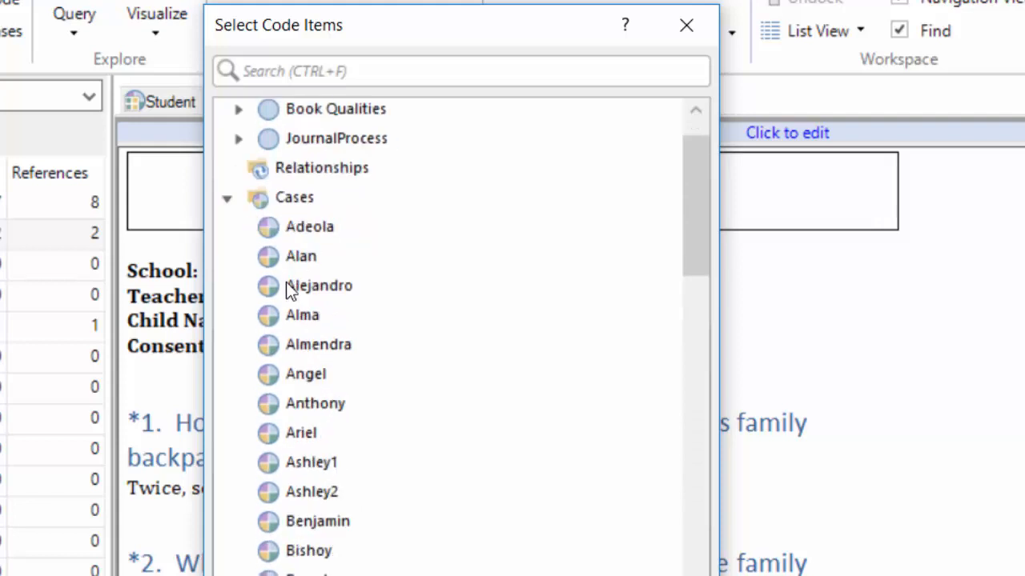
pyautogui.scroll(-3)
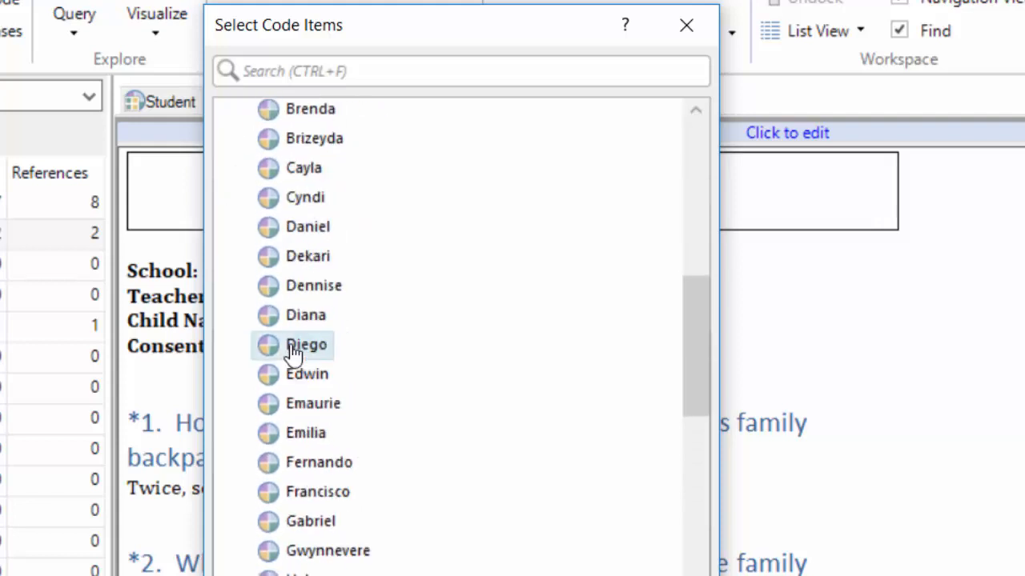
pyautogui.scroll(3)
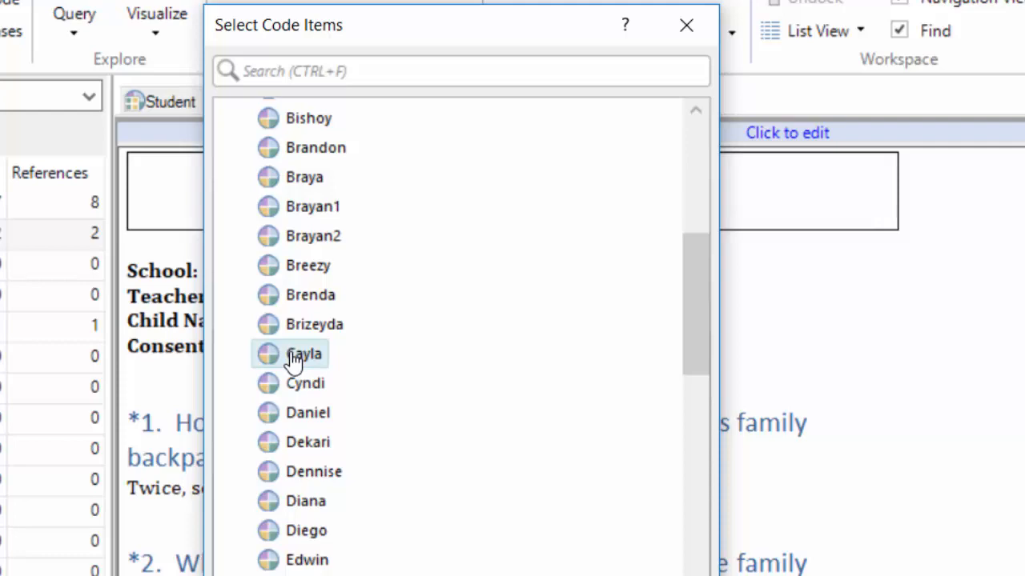
pyautogui.click(304, 354)
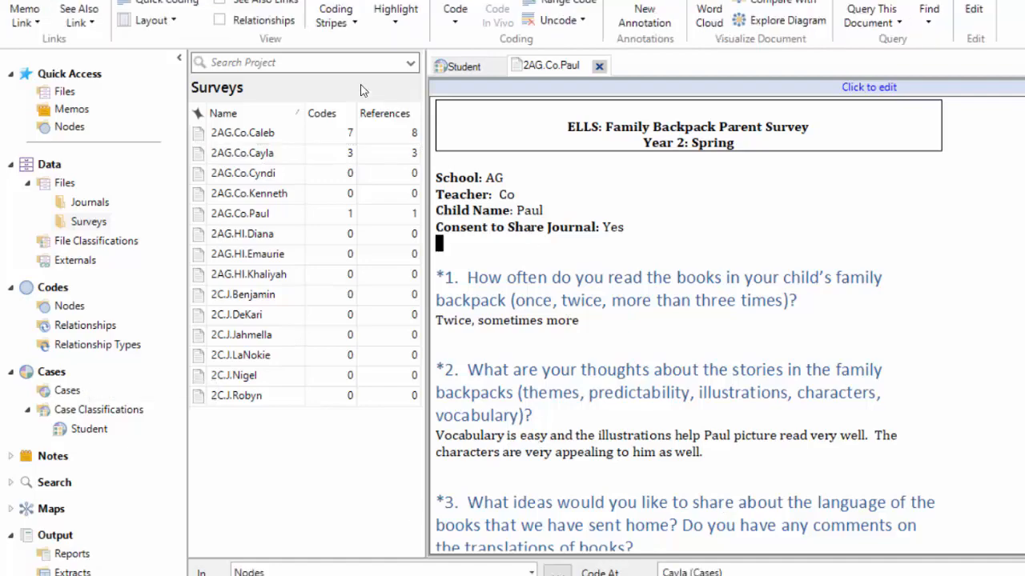
# - Display coding stripes beside Paul's survey showing the Cases\Paul coding
pyautogui.click(291, 72)
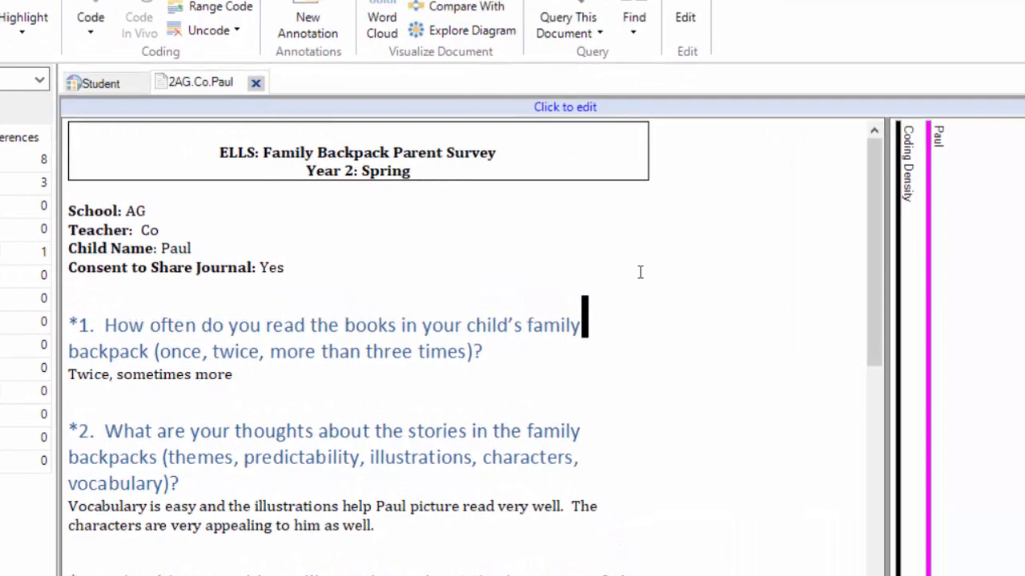
pyautogui.moveTo(930, 205)
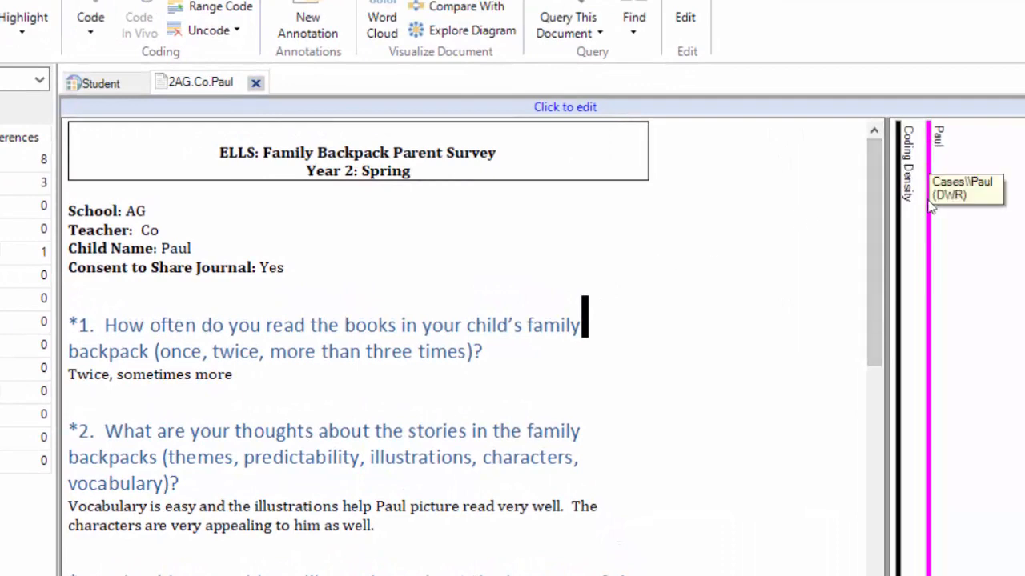